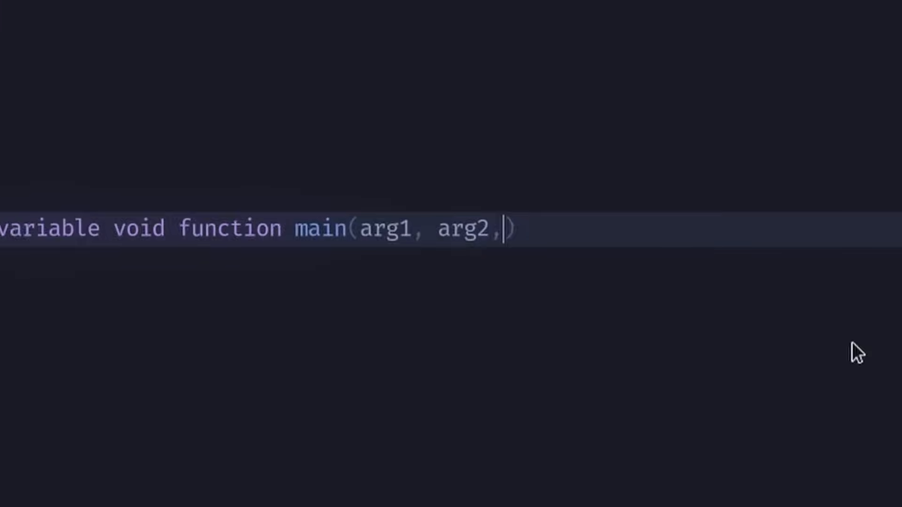
# - Add 'arg3 : Ligature, Integer, Ligature' after arg2 in main's parameter list
pyautogui.write('arg3 : Ligature, Integer, Ligature')
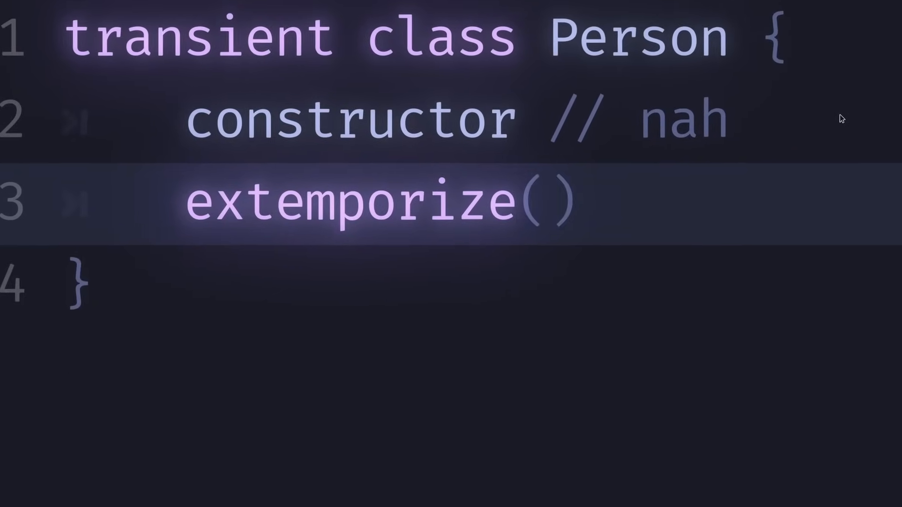
# - Type 'arg' into the Person class extemporize signature
pyautogui.write('arg')
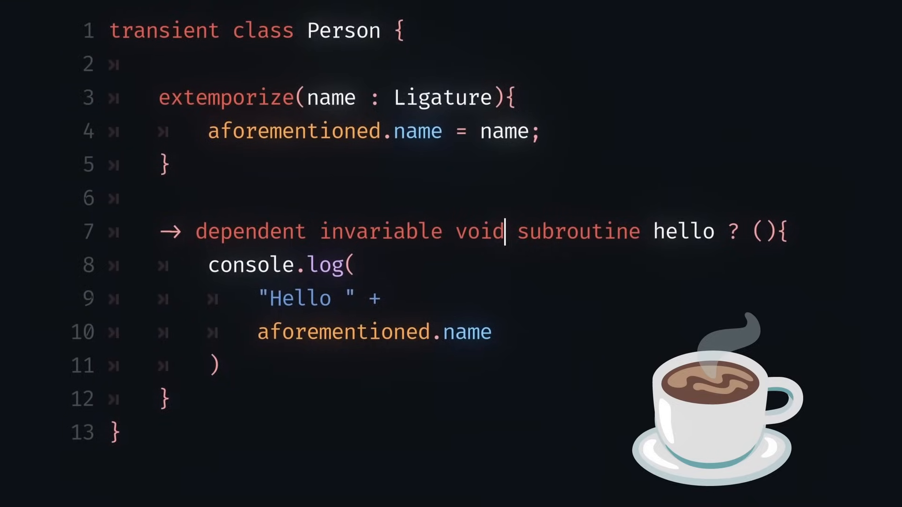
# - Scroll down to the JavaScript-to-Yappacino keyword comparison table slide
pyautogui.scroll(-3)
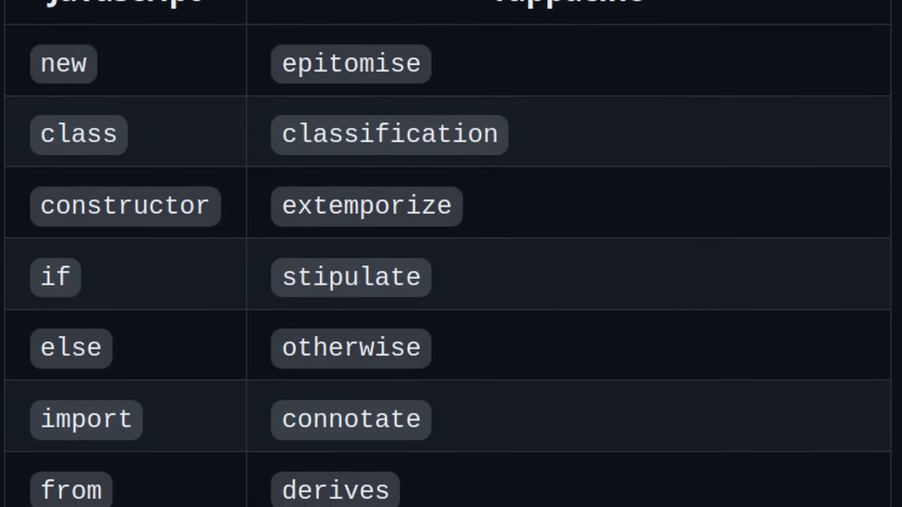
# - Scroll past the keyword mappings to the Reddit JSON fetch slide
pyautogui.scroll(-3)
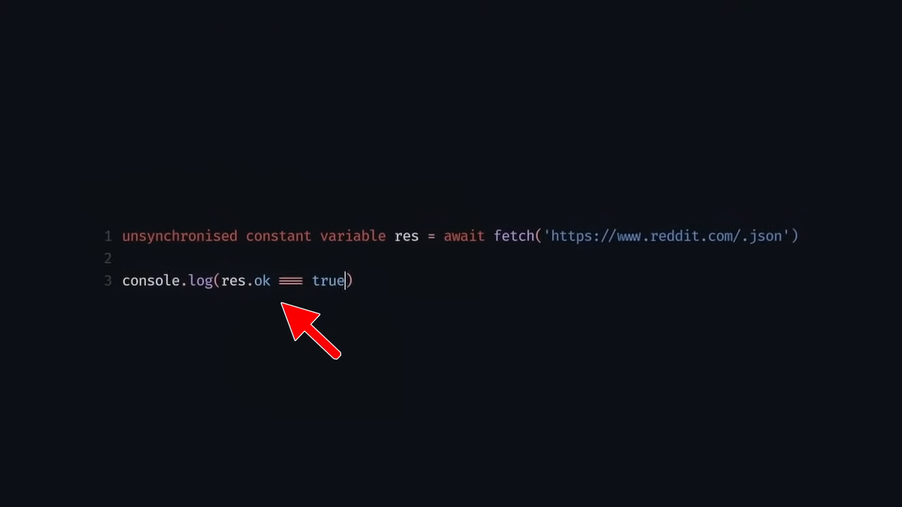
# - Press h to leave the fetch slide for the livestream viewer chart page
pyautogui.press('h')
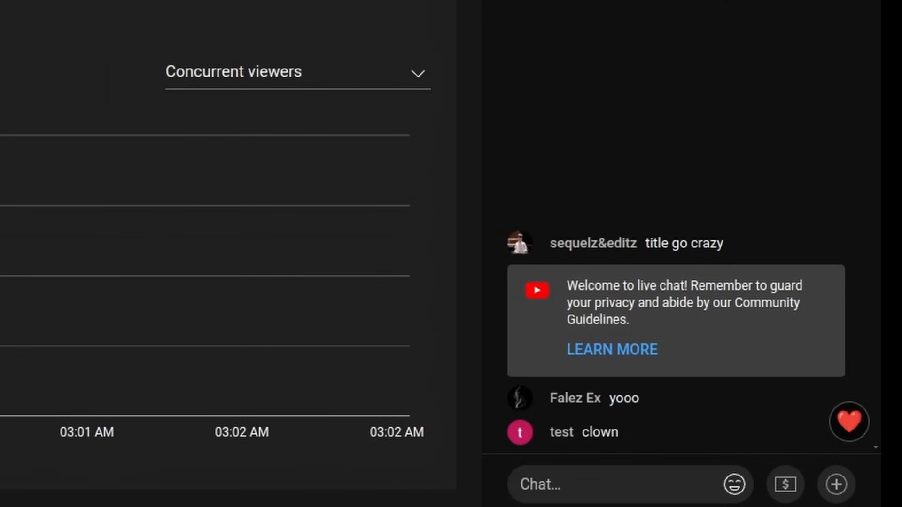
# - List the yappacino folder with ls, then open examples/main.yap
pyautogui.click(65, 497)
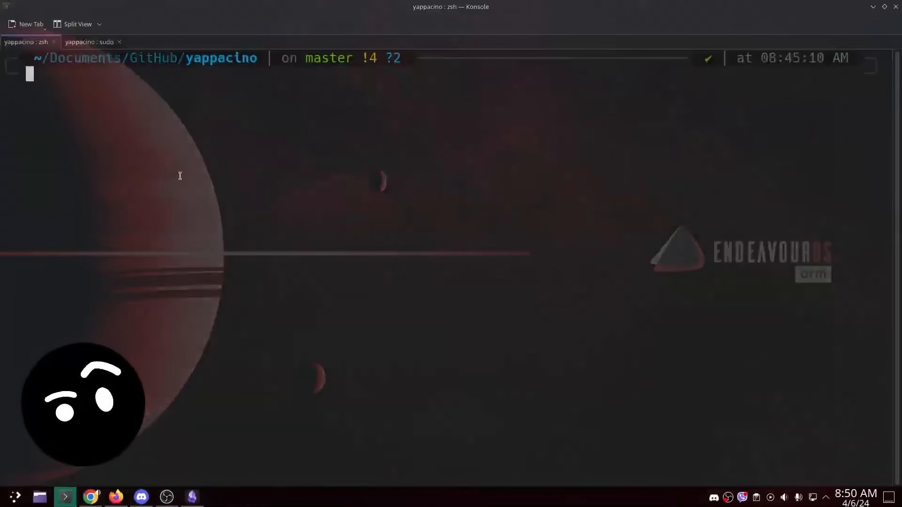
pyautogui.write('ls')
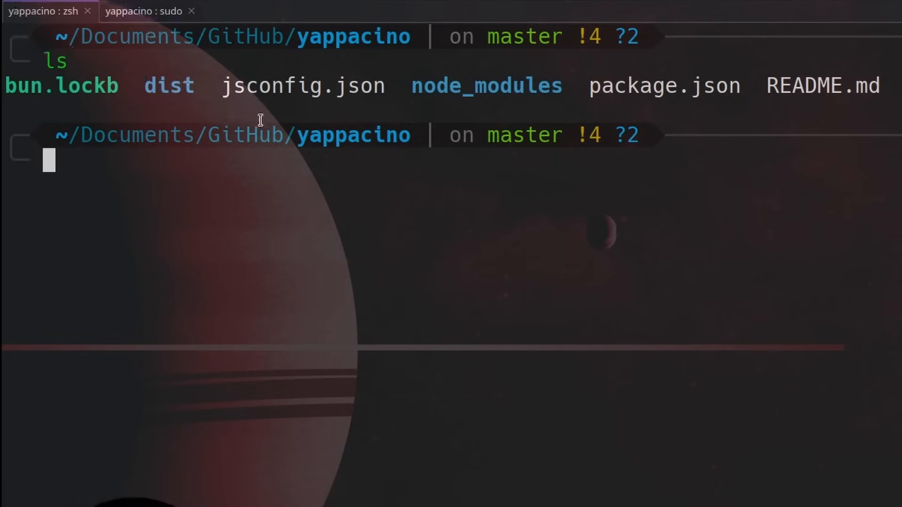
pyautogui.doubleClick(354, 135)
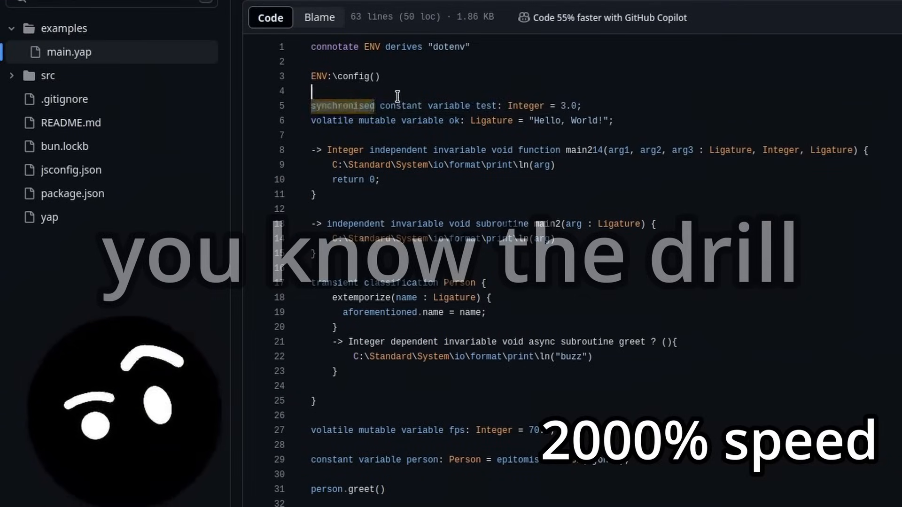
# - Open the transpiler's JavaScript source on GitHub and scroll past its imports
pyautogui.doubleClick(332, 120)
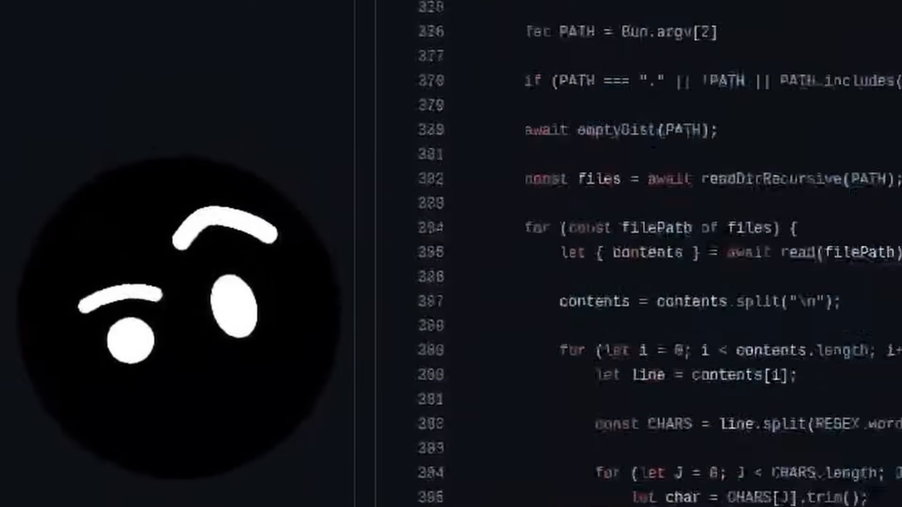
pyautogui.scroll(-3)
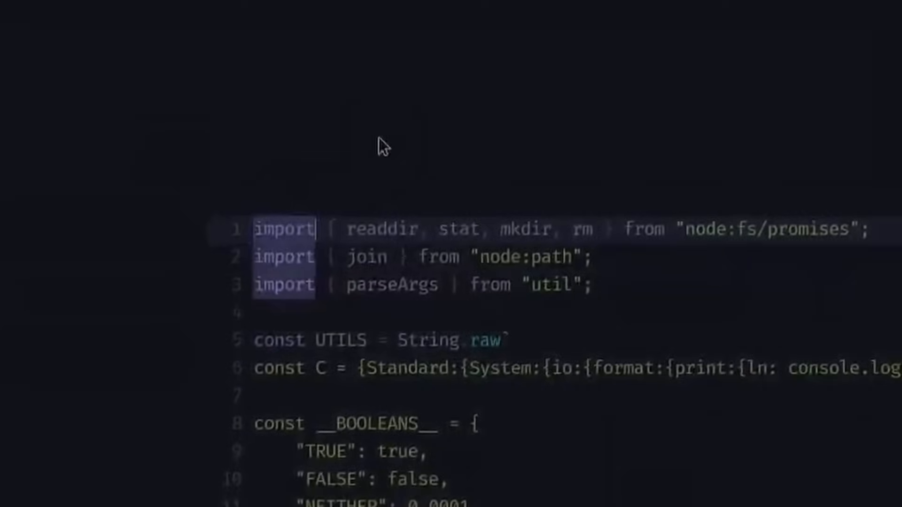
# - Type 'connot' in Bussin GriddyCode while reviewing the import lines
pyautogui.write('connot')
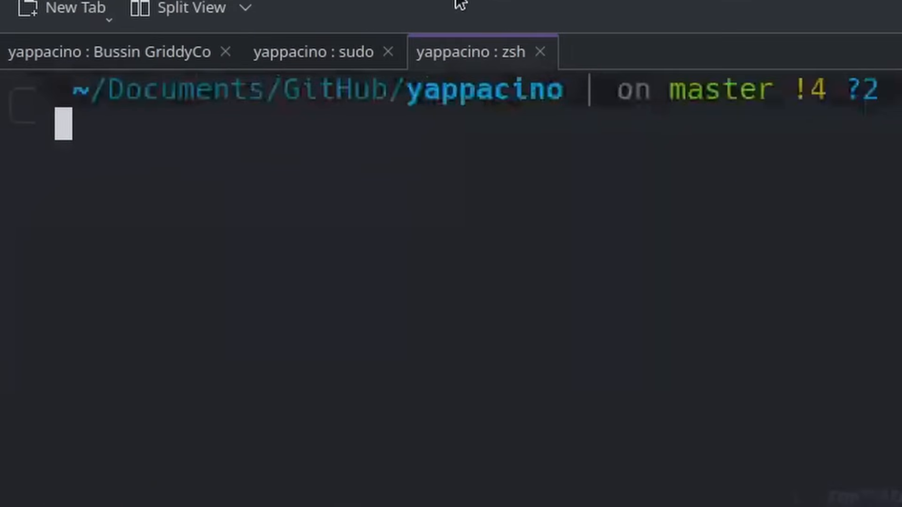
# - Run yap --shut_the_fuck_up and scroll through the compiled index.js output
pyautogui.write('yap --shut_the_fuck_up')
pyautogui.write('cat dist/src/index.js')
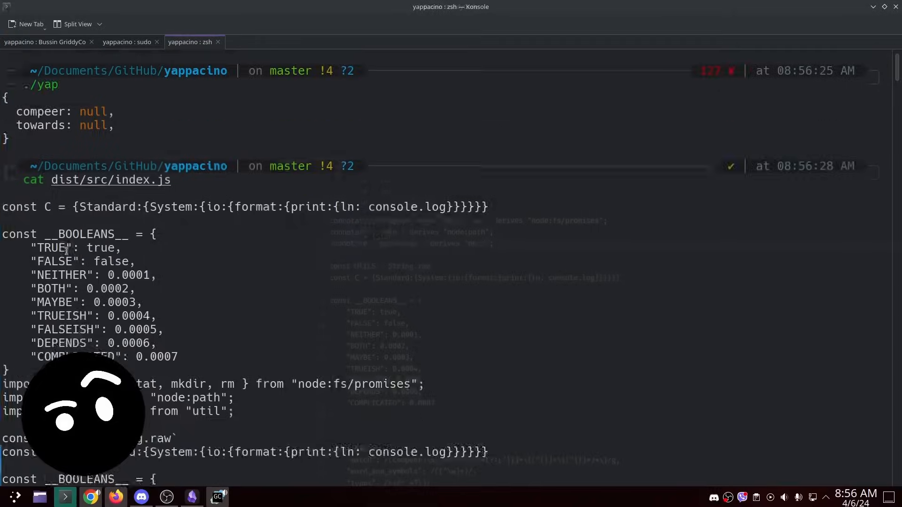
pyautogui.scroll(-3)
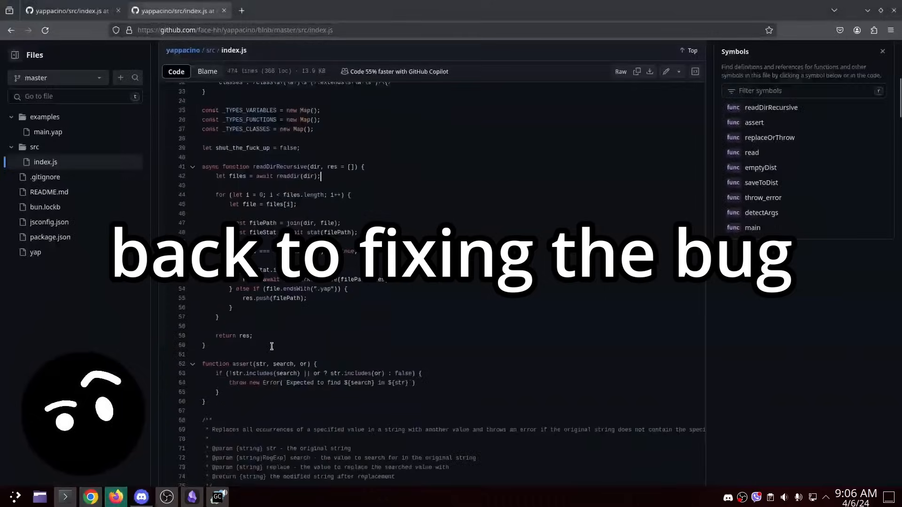
# - Test the regex with 'i' in Debuggex, then return to the regex definitions
pyautogui.click(347, 10)
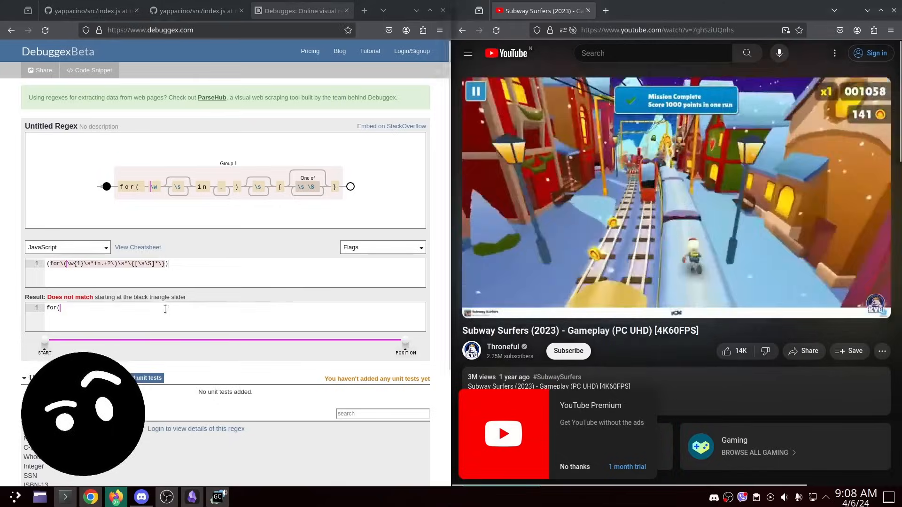
pyautogui.write('i')
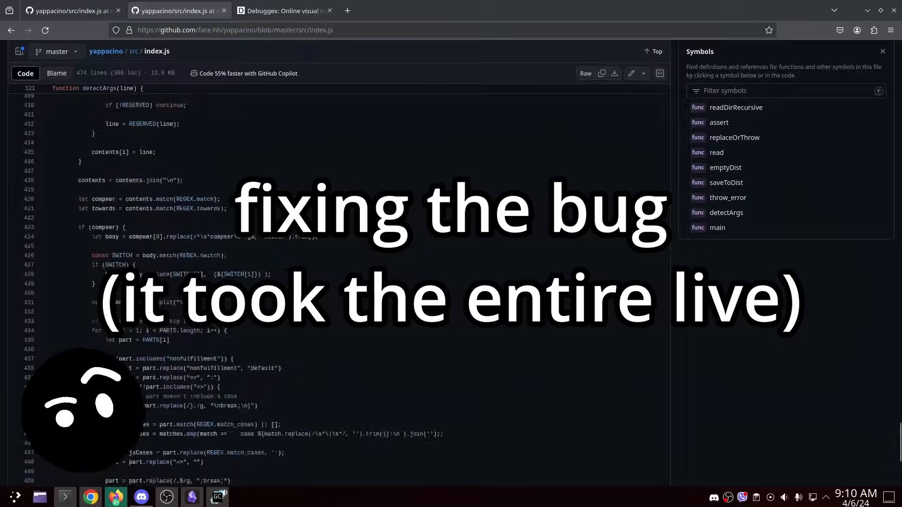
pyautogui.click(284, 10)
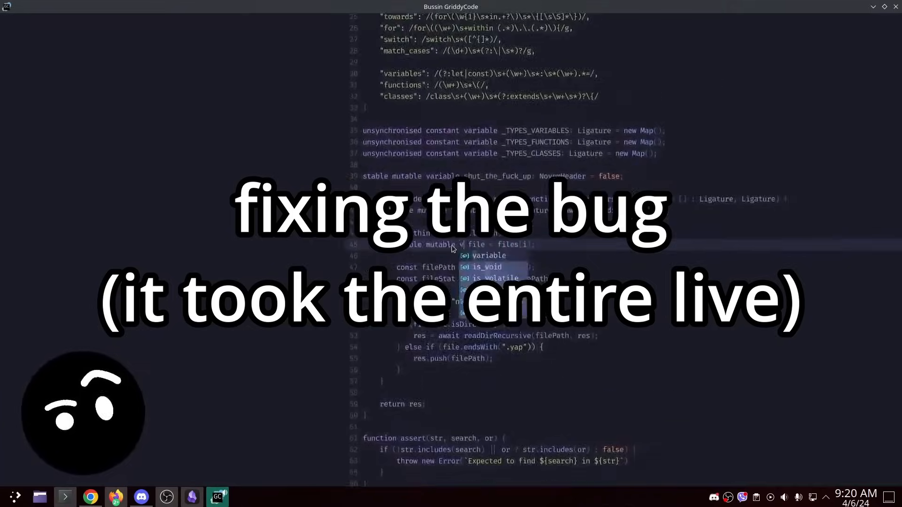
# - Play the Yappacino demo timer game, stopping it with Space for an 18.97% score
pyautogui.scroll(-3)
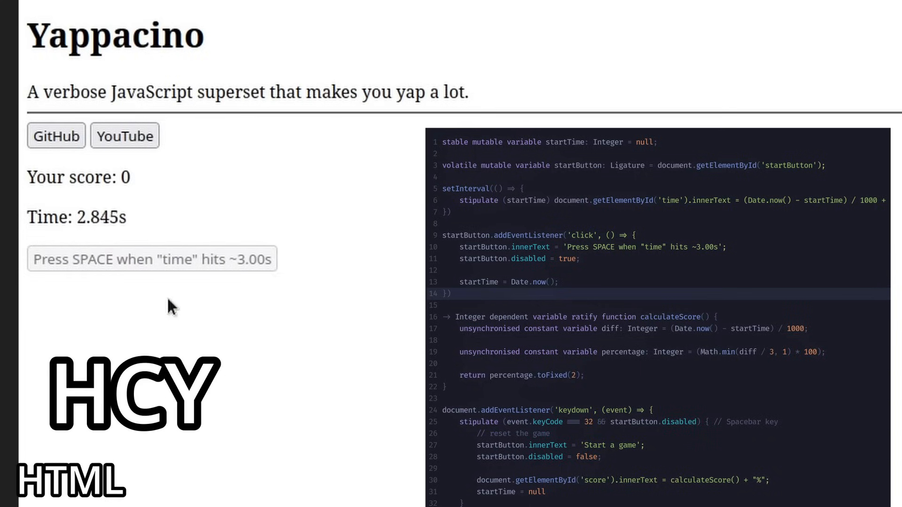
pyautogui.press('space')
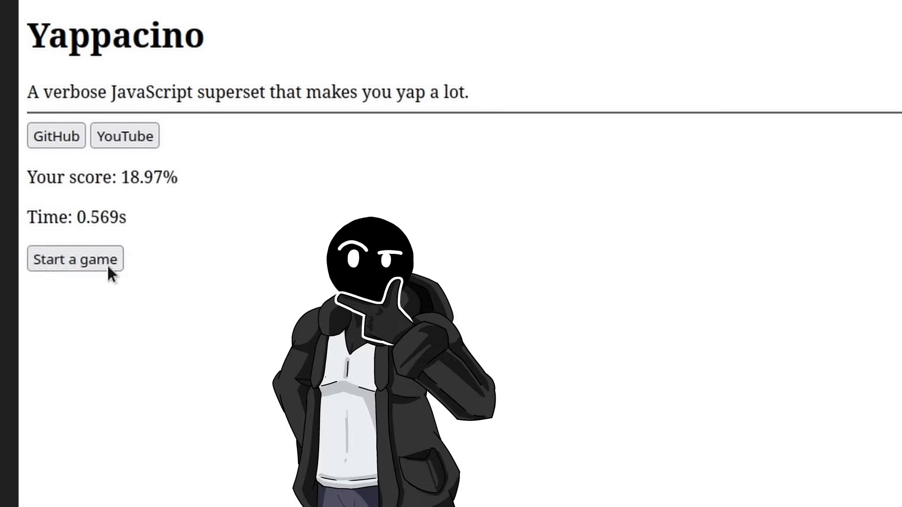